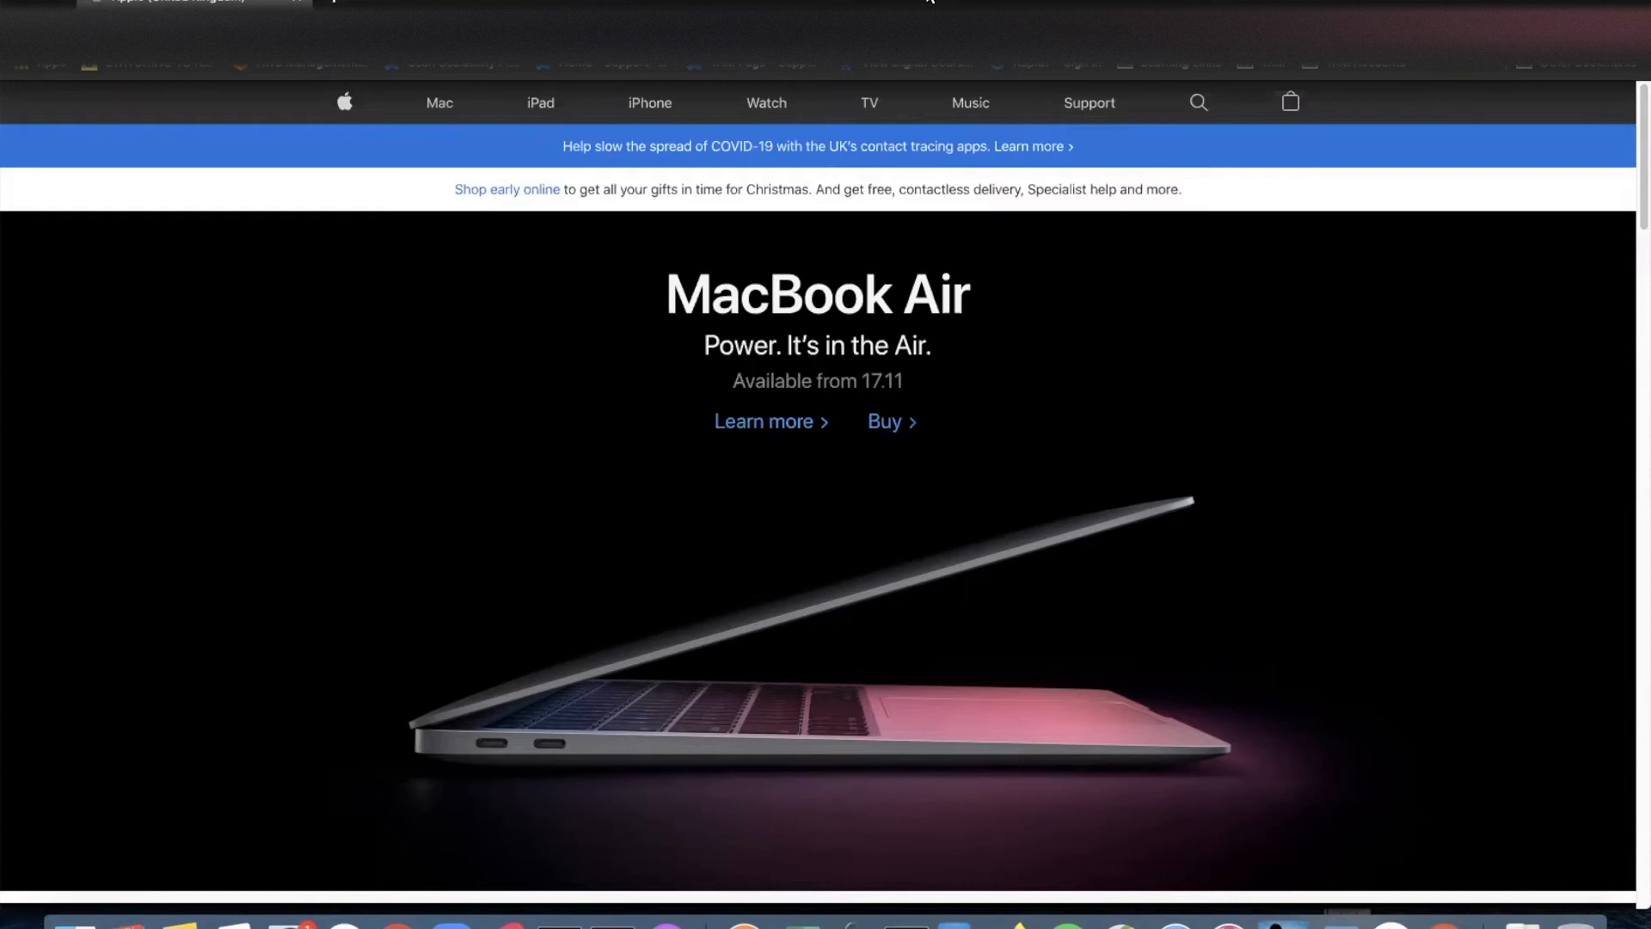
Step: Go to Support from the apple.com home page toward the SMC reset article
{"action": "left_click", "coordinate": [62, 3]}
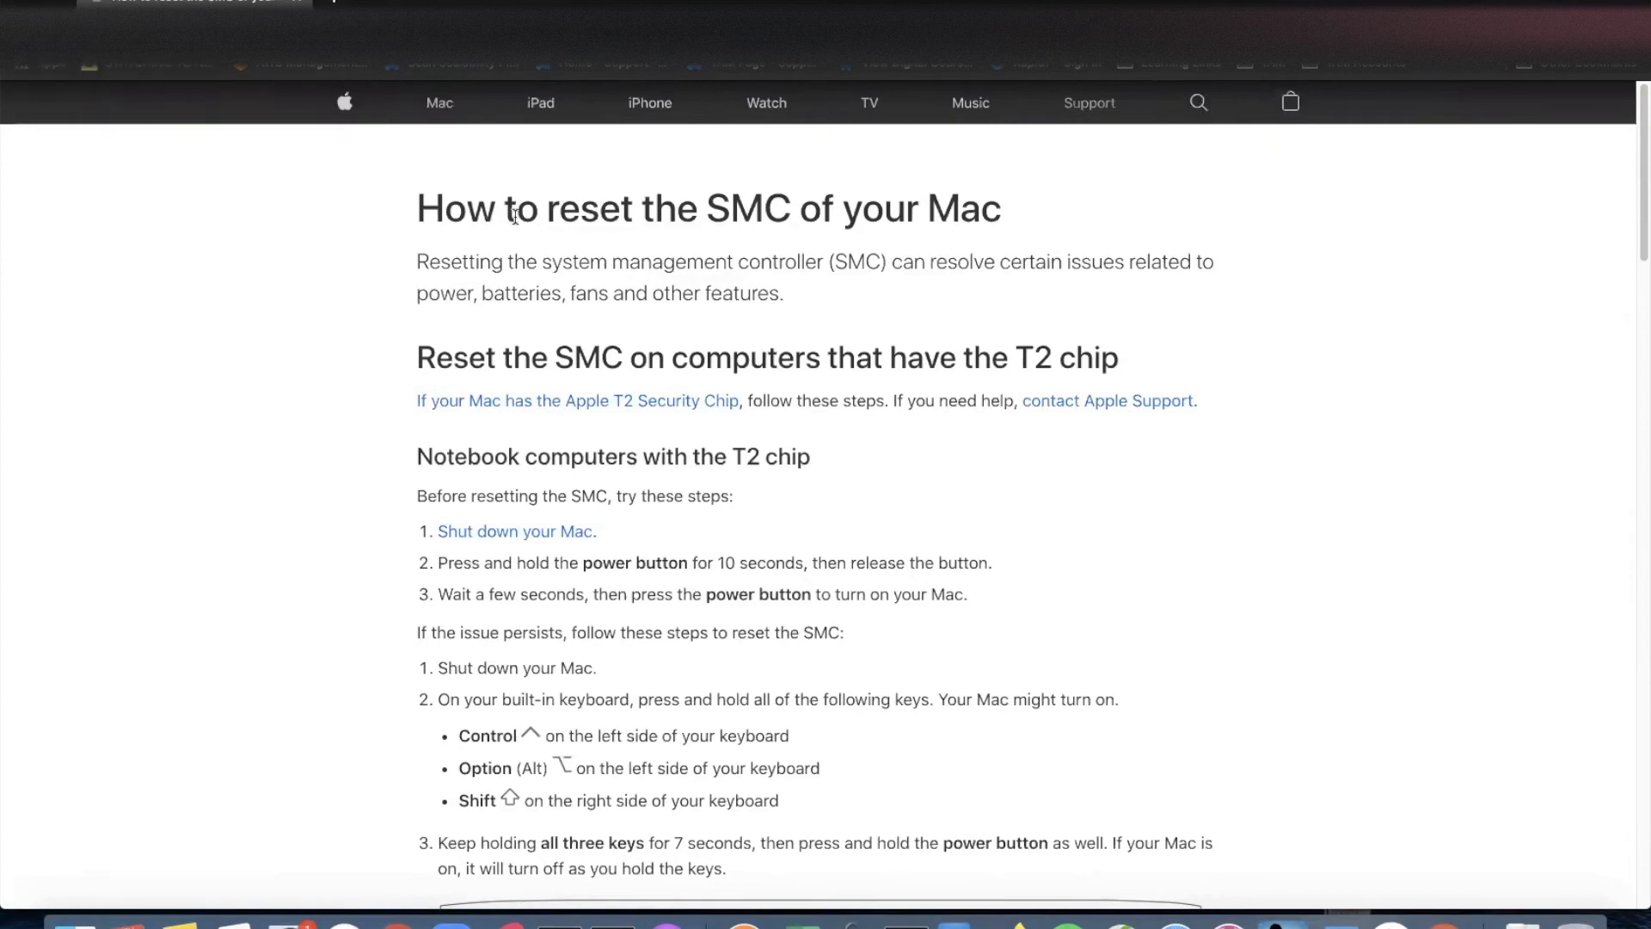
{"action": "scroll", "scroll_direction": "down", "scroll_amount": 3}
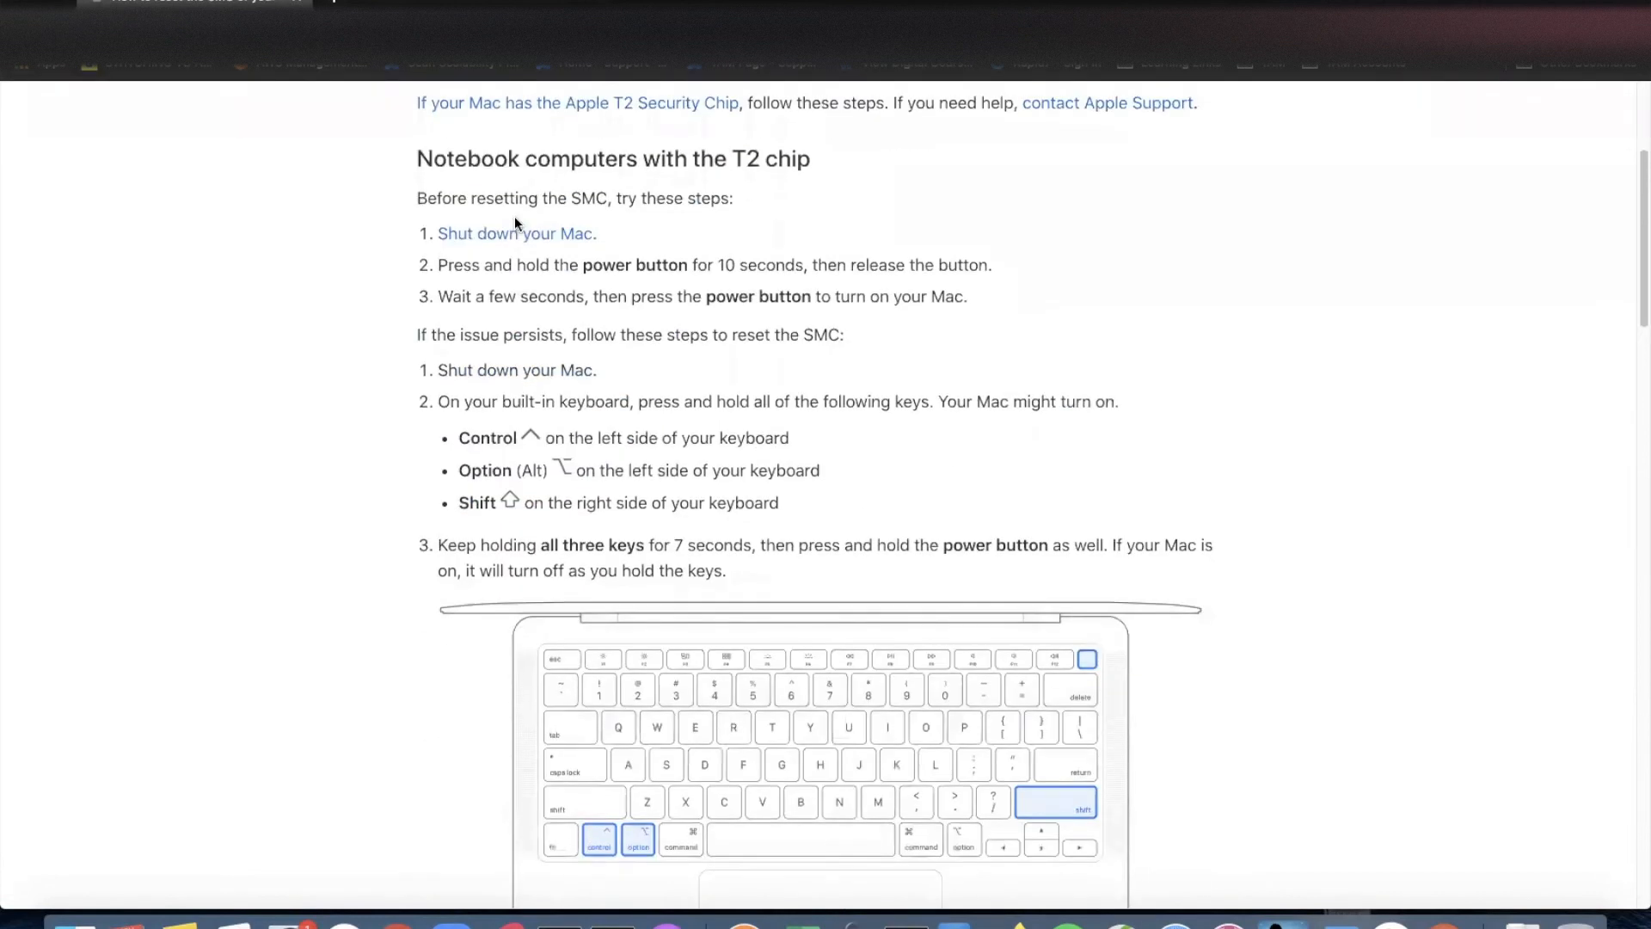
{"action": "scroll", "scroll_direction": "down", "scroll_amount": 3}
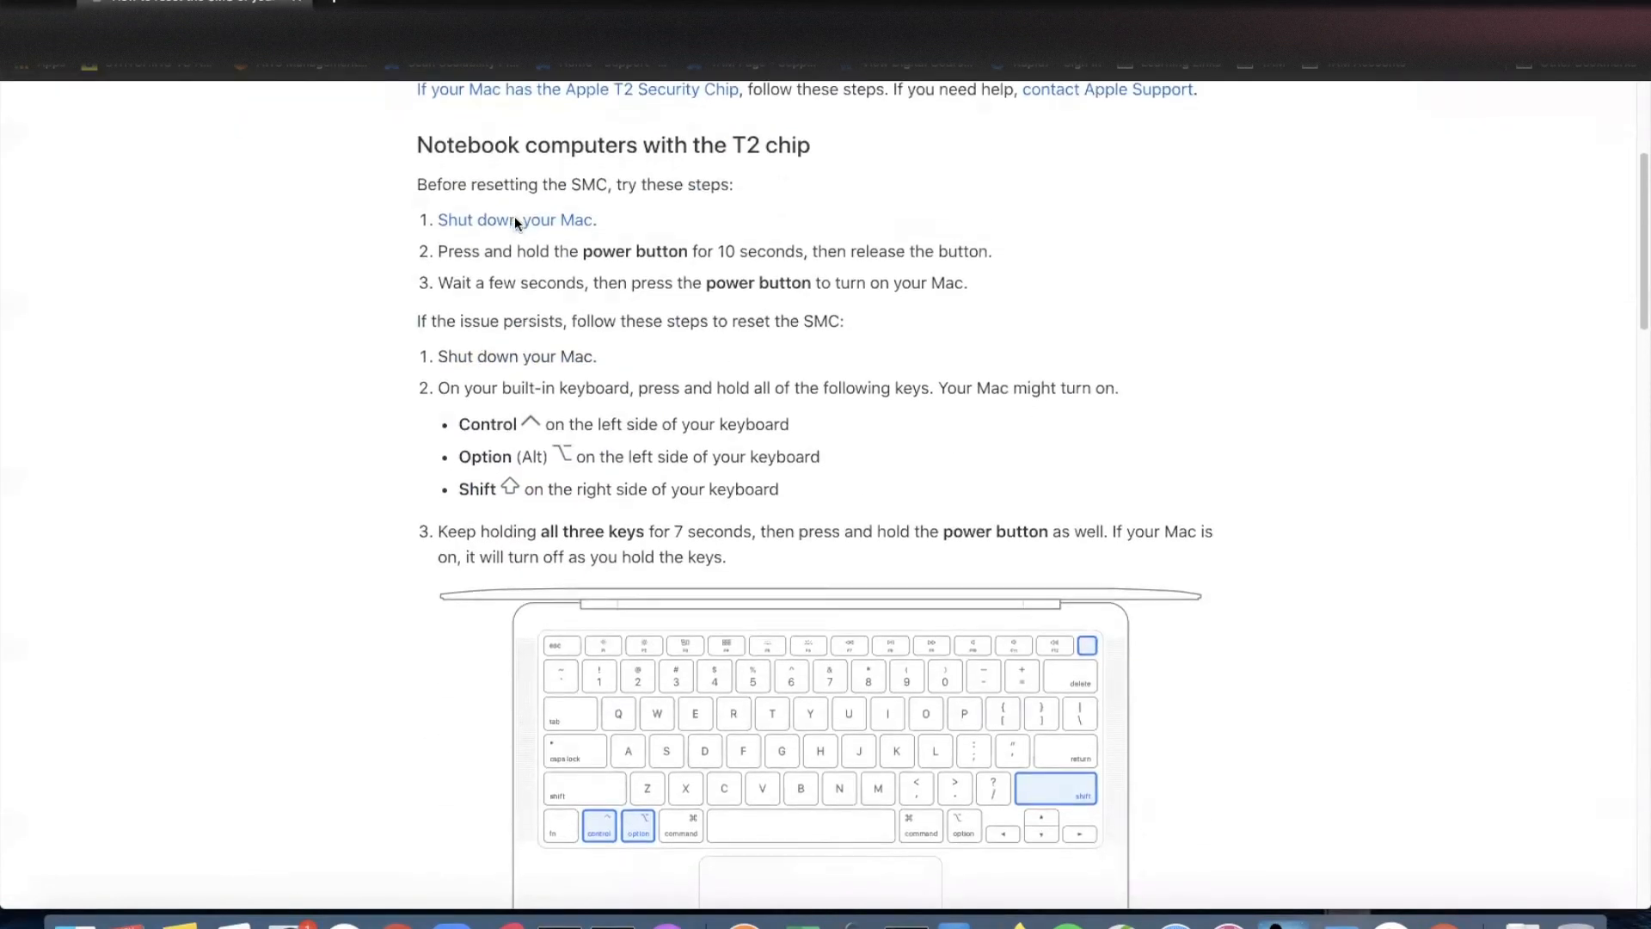
{"action": "scroll", "scroll_direction": "down", "scroll_amount": 3}
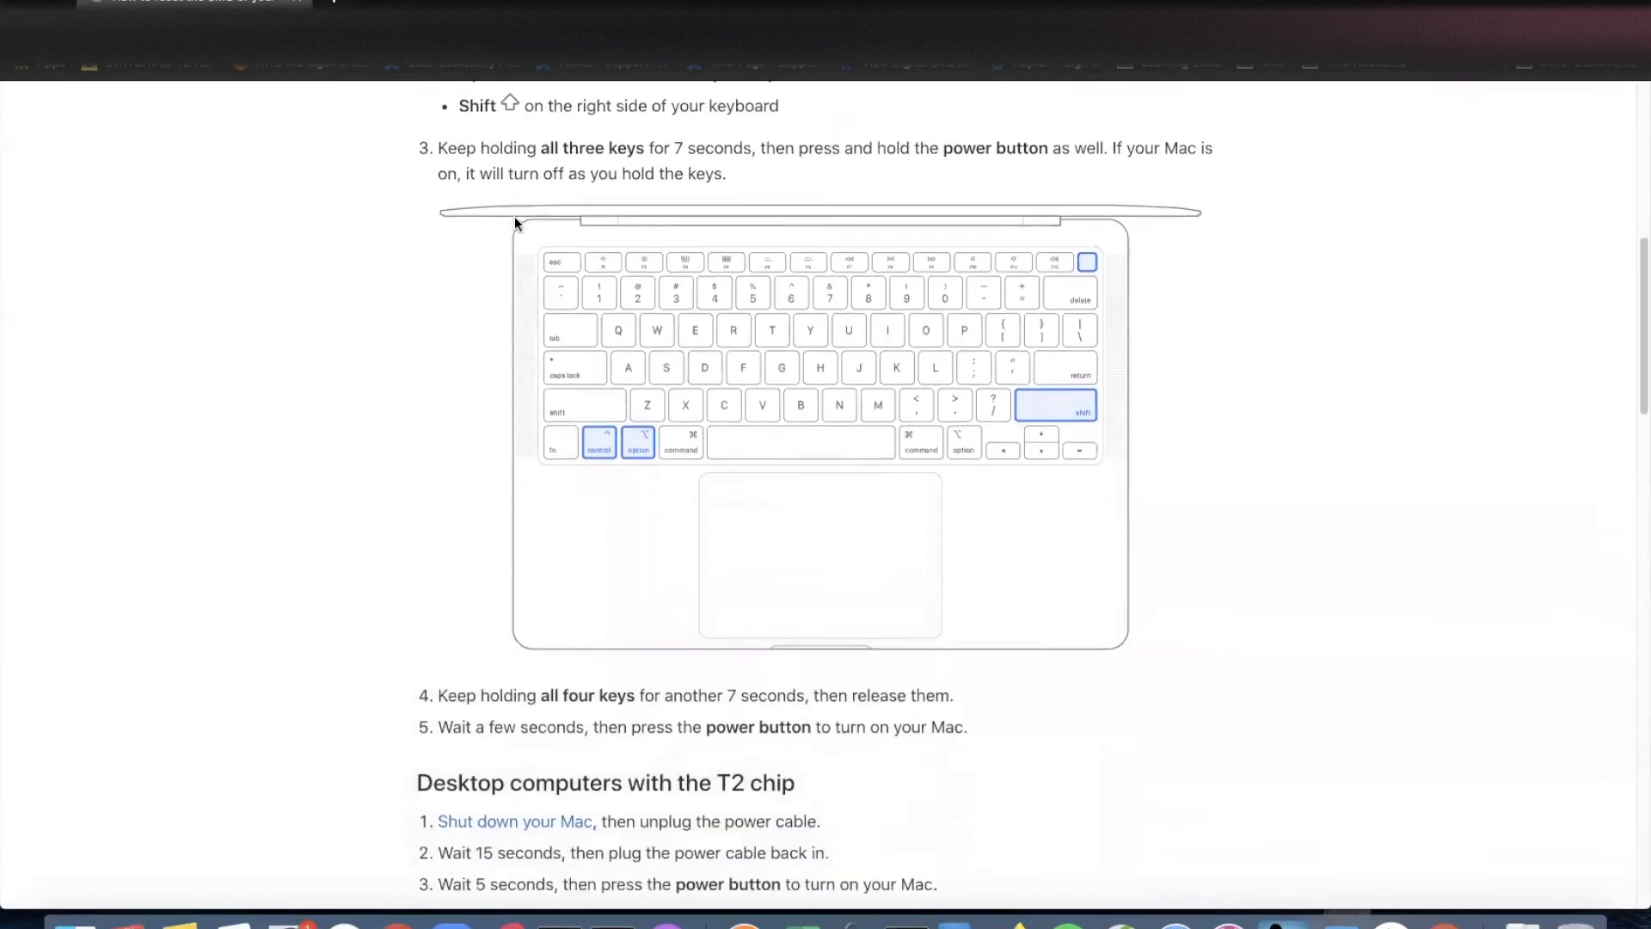
{"action": "scroll", "scroll_direction": "down", "scroll_amount": 3}
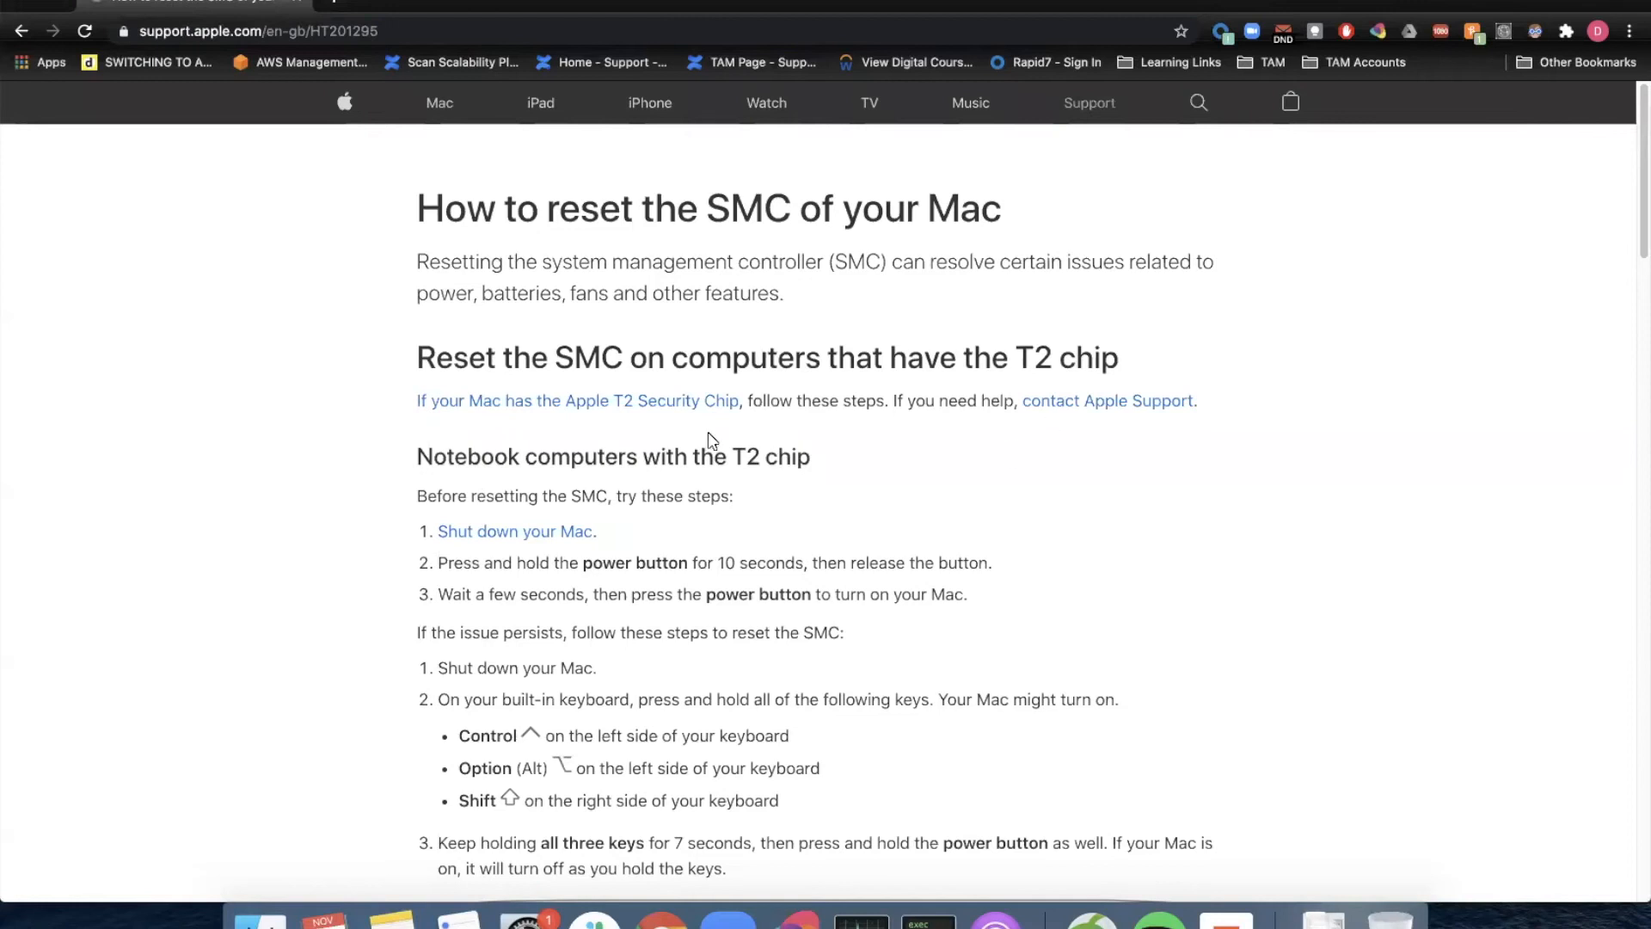
Step: Highlight step 2, 'Press and hold the power button for 10 seconds, then release it'
{"action": "scroll", "scroll_direction": "down", "scroll_amount": 3}
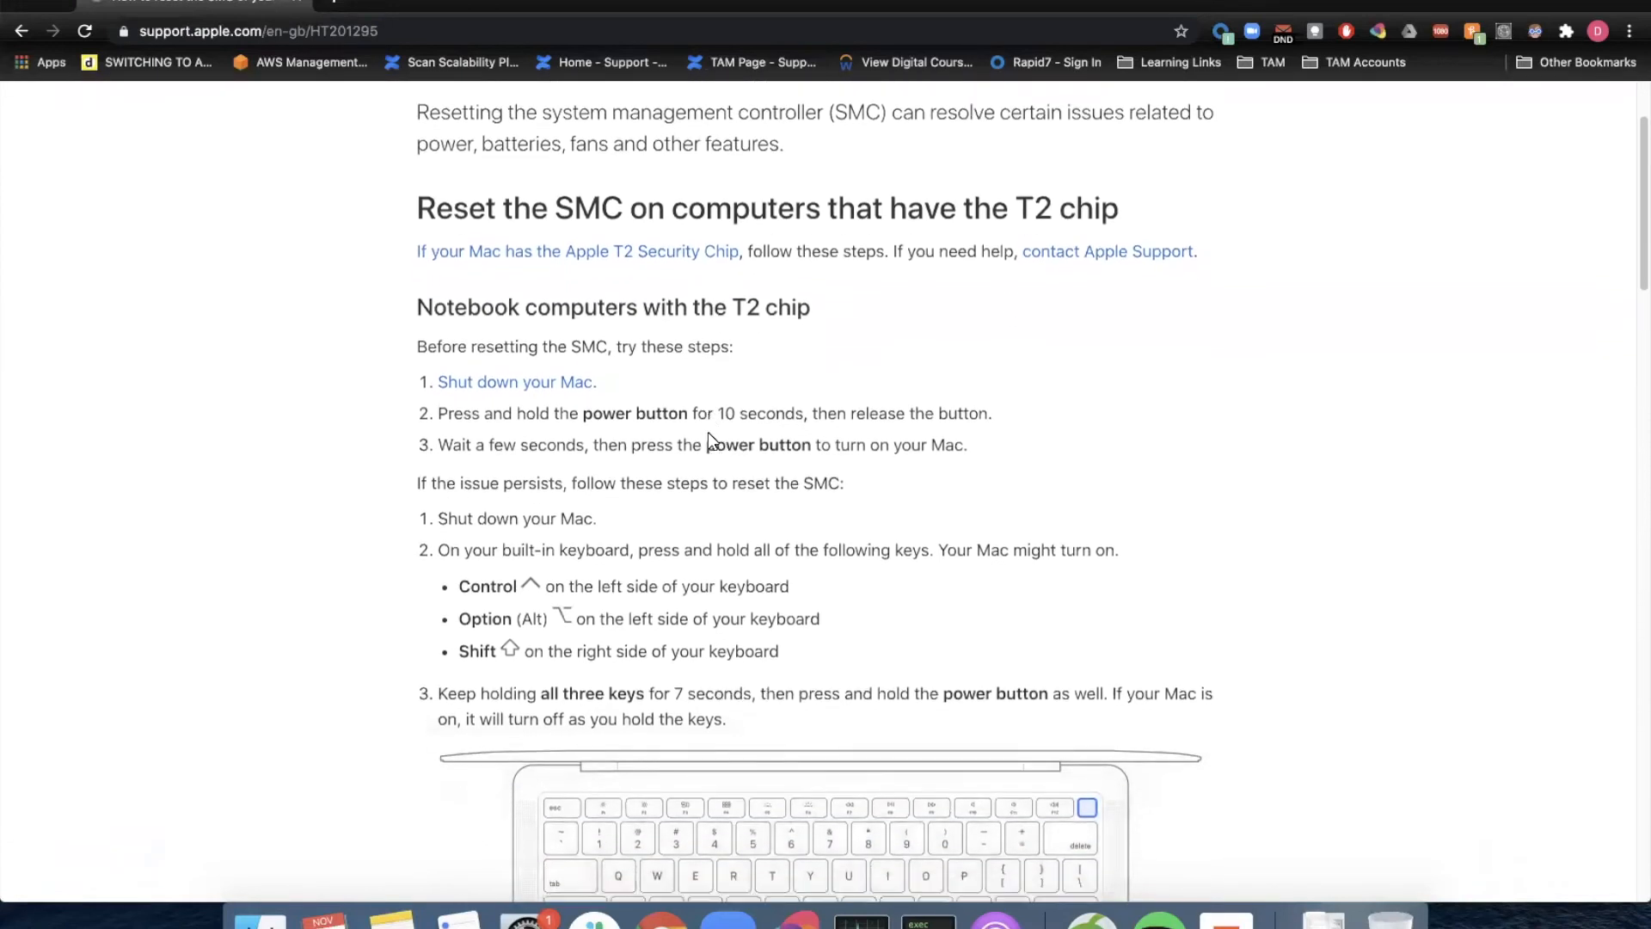
{"action": "scroll", "scroll_direction": "down", "scroll_amount": 3}
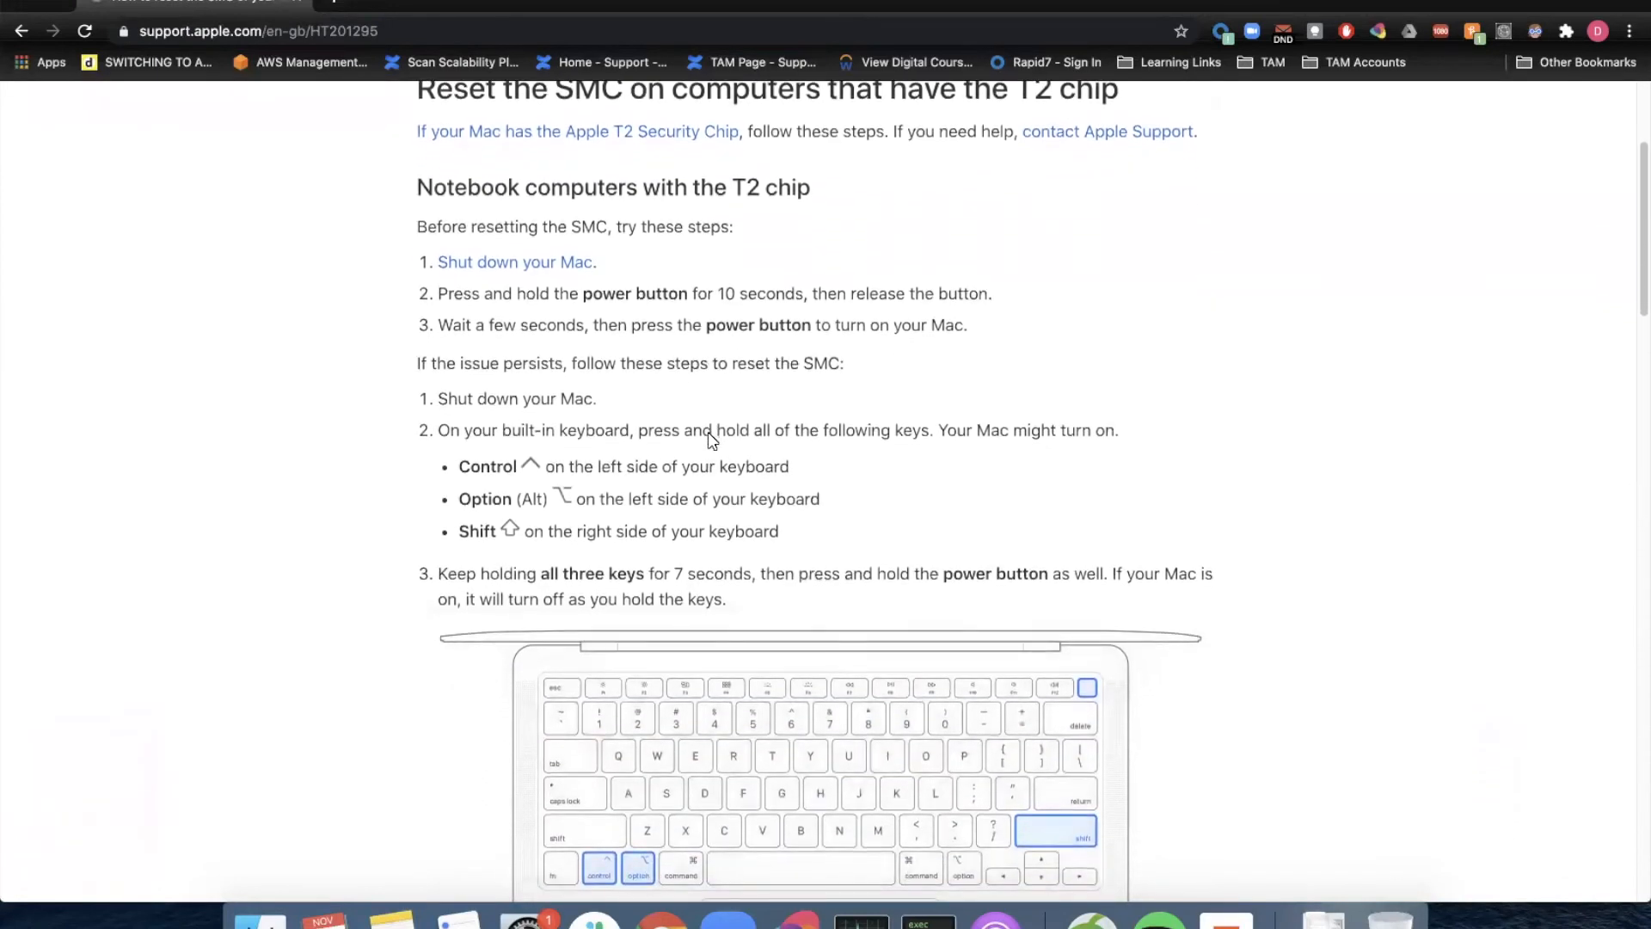
{"action": "scroll", "scroll_direction": "down", "scroll_amount": 3}
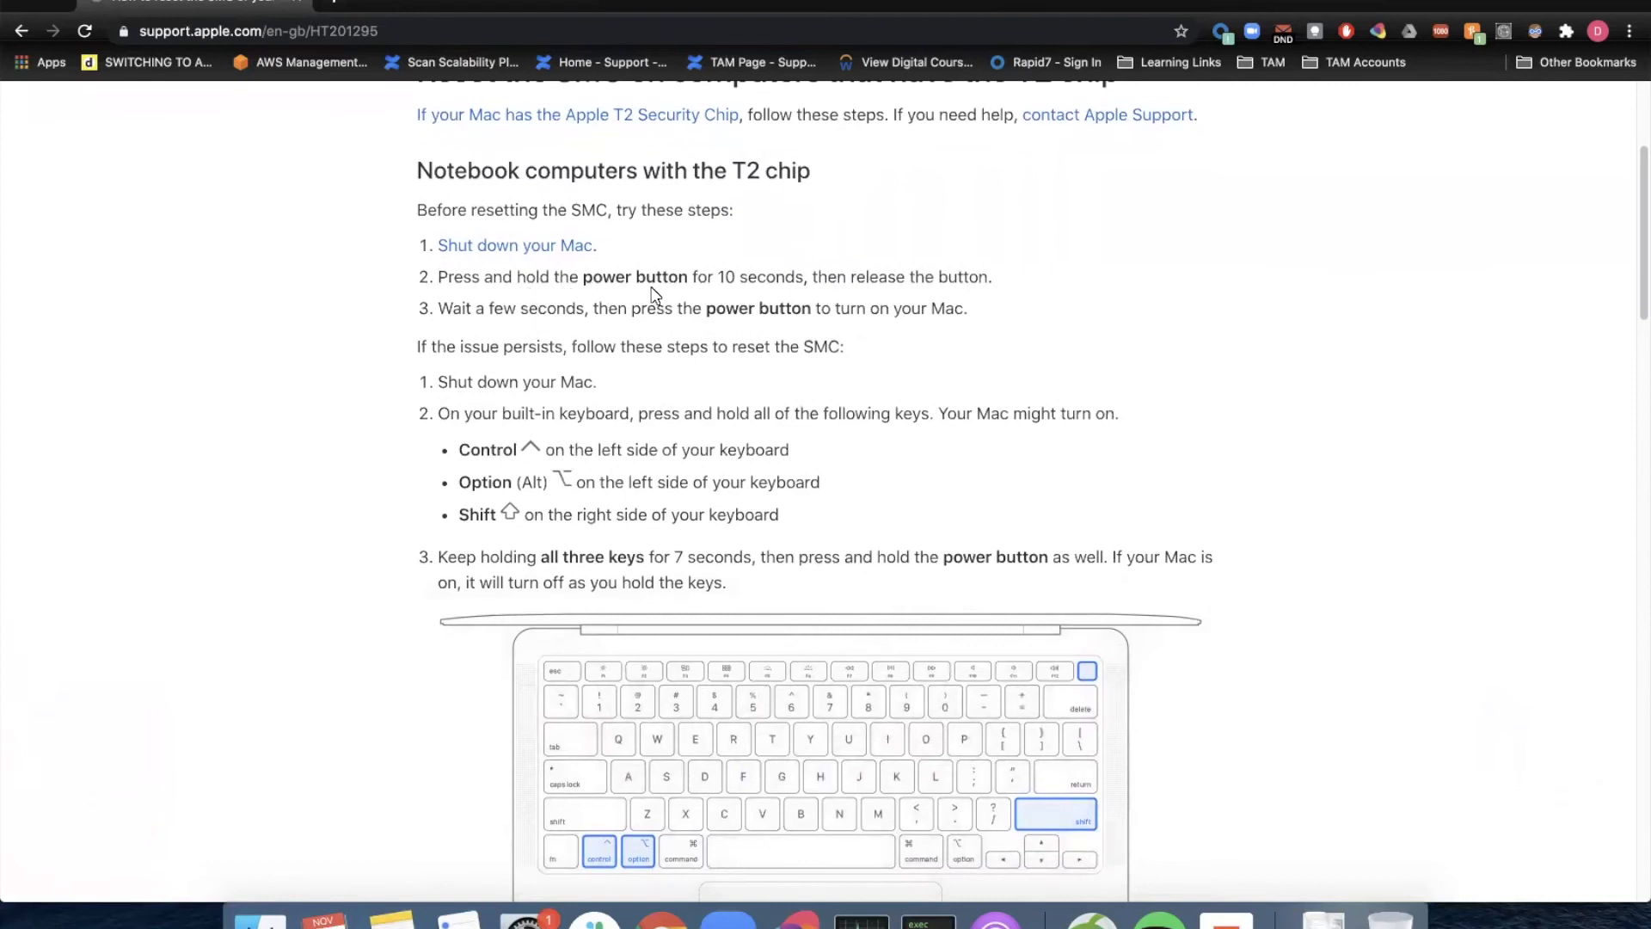
{"action": "mouse_move", "coordinate": [765, 292]}
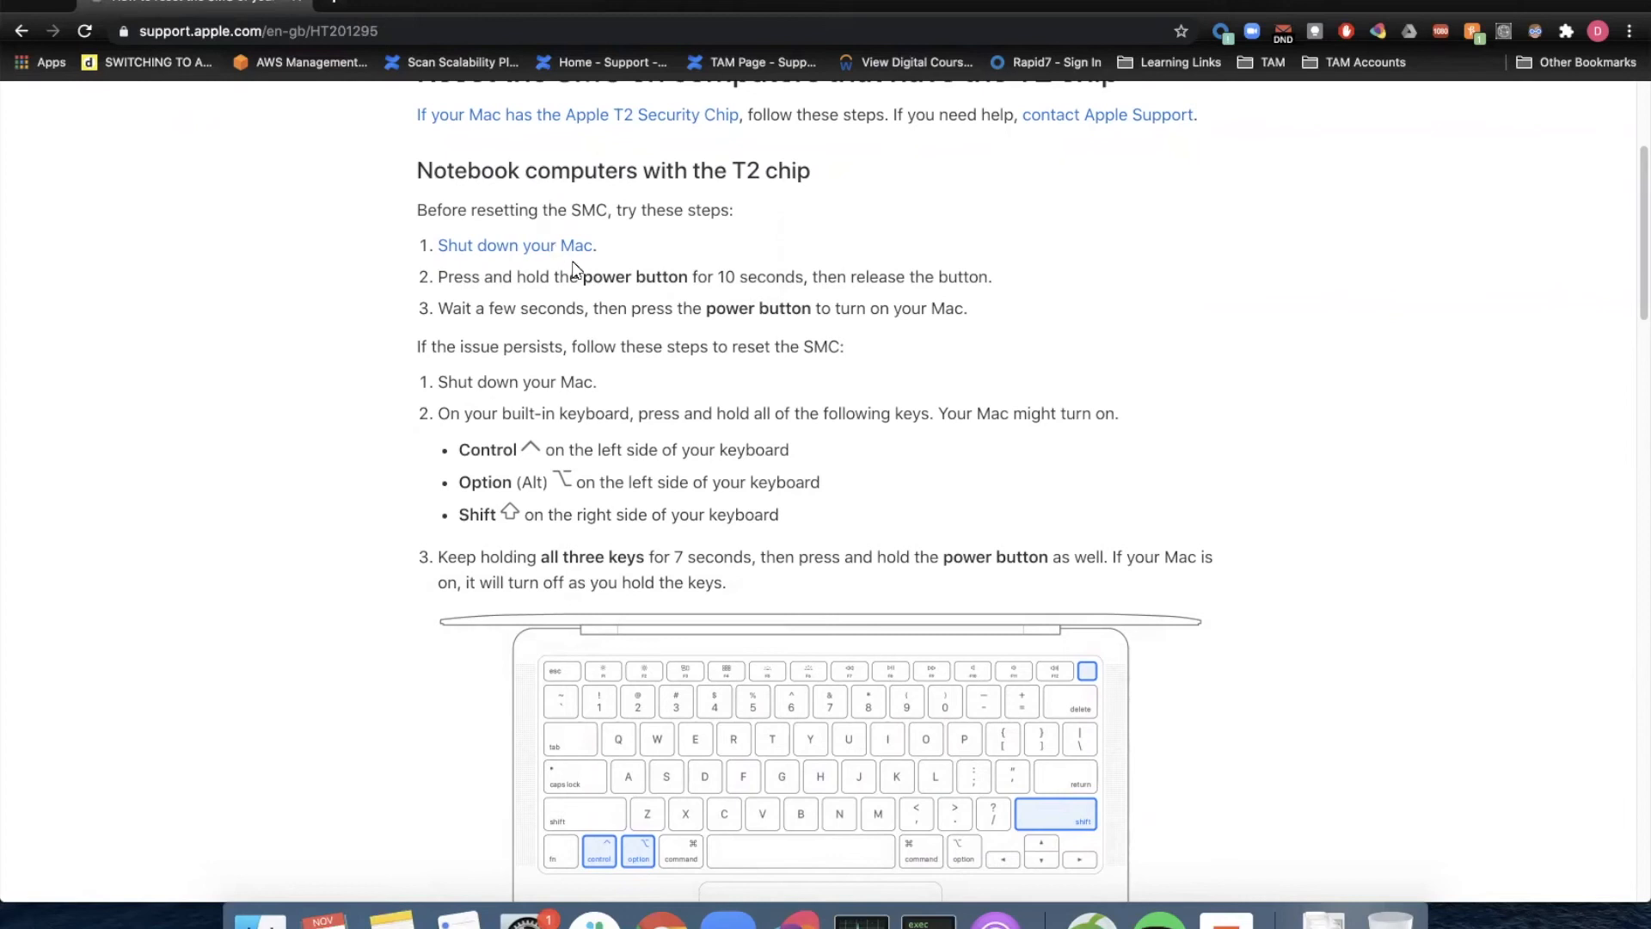
{"action": "left_click_drag", "start_coordinate": [439, 276], "coordinate": [990, 275]}
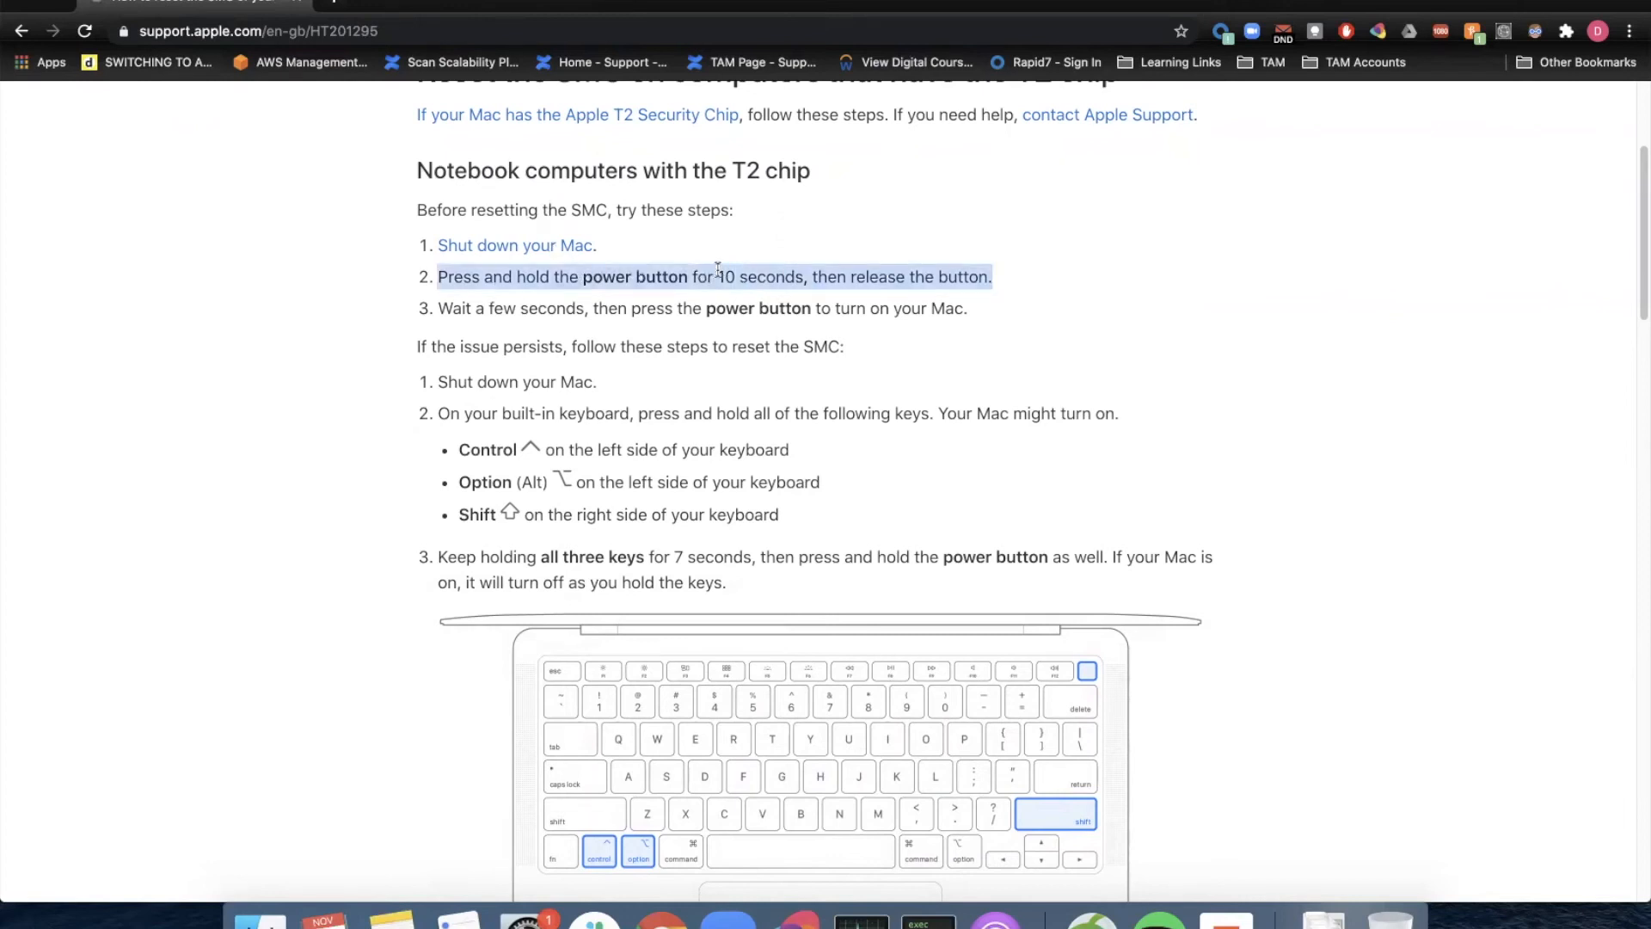
{"action": "scroll", "scroll_direction": "down", "scroll_amount": 3}
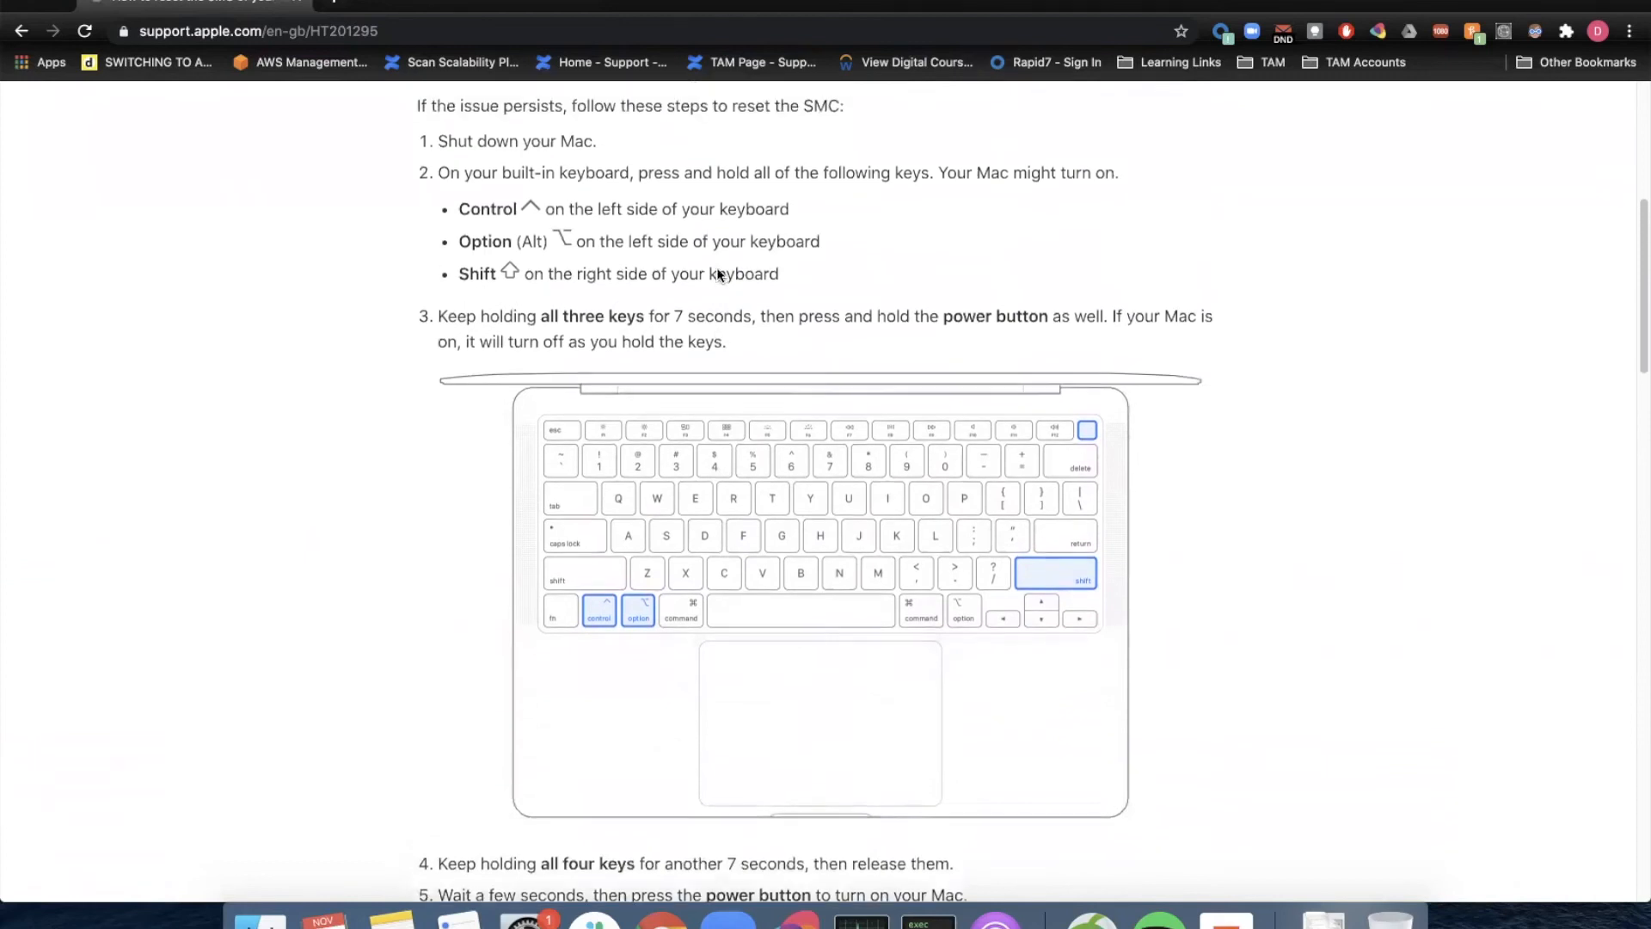
Step: Highlight 'Control' and 'Shift', then step 3 about holding all three keys for 7 seconds
{"action": "scroll", "scroll_direction": "down", "scroll_amount": 3}
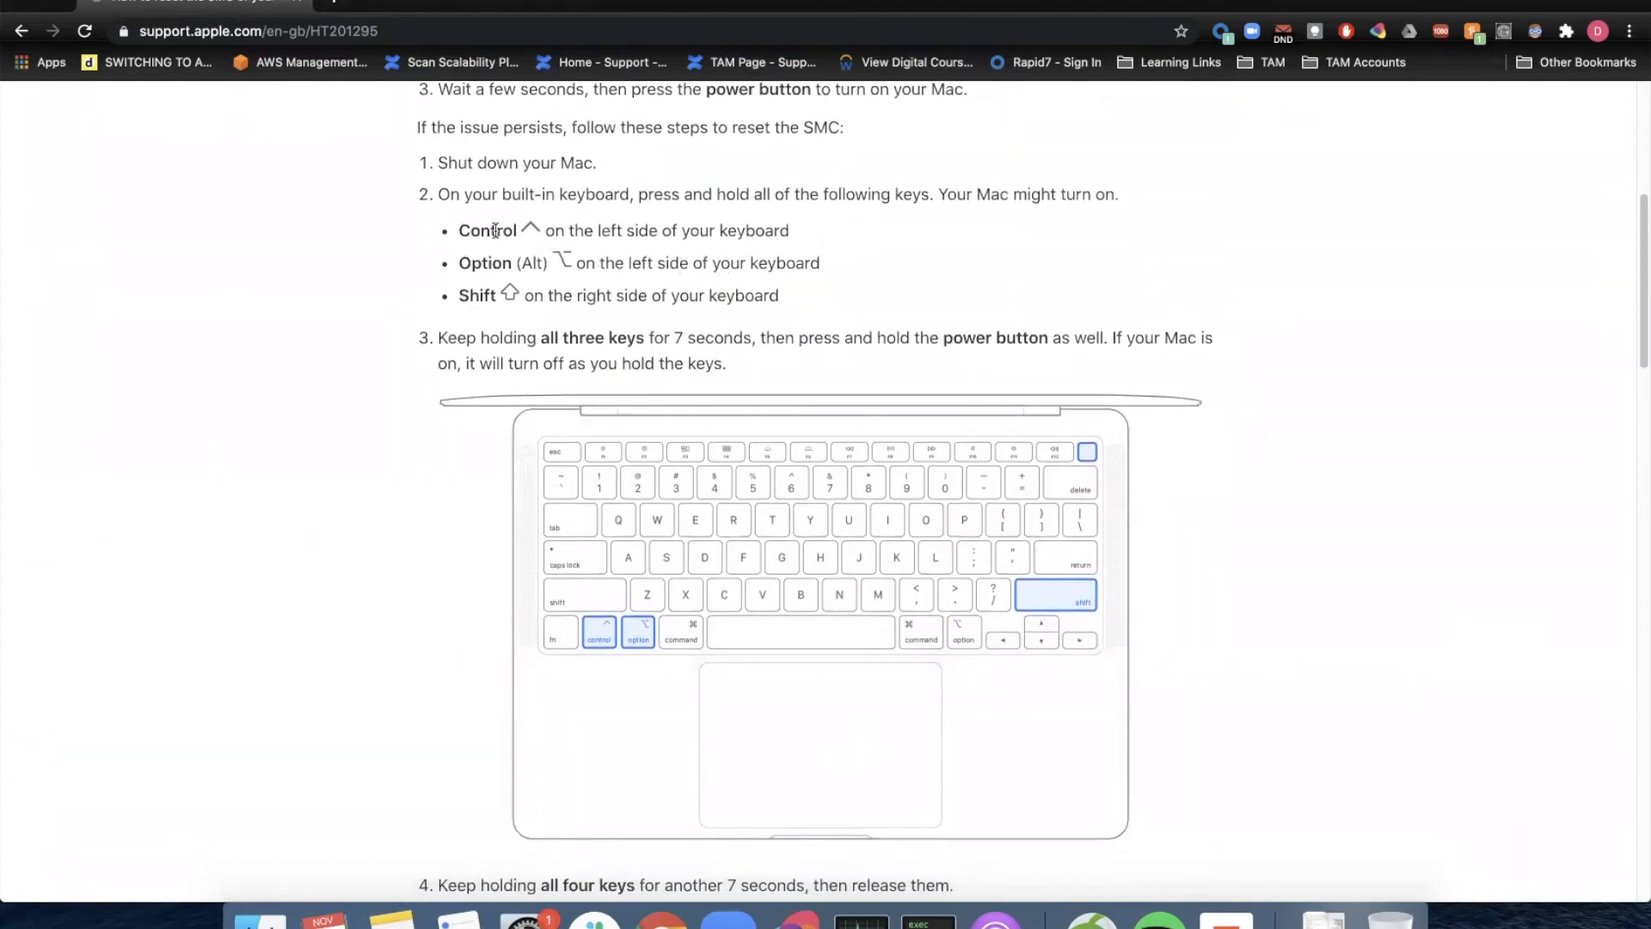
{"action": "double_click", "coordinate": [487, 229]}
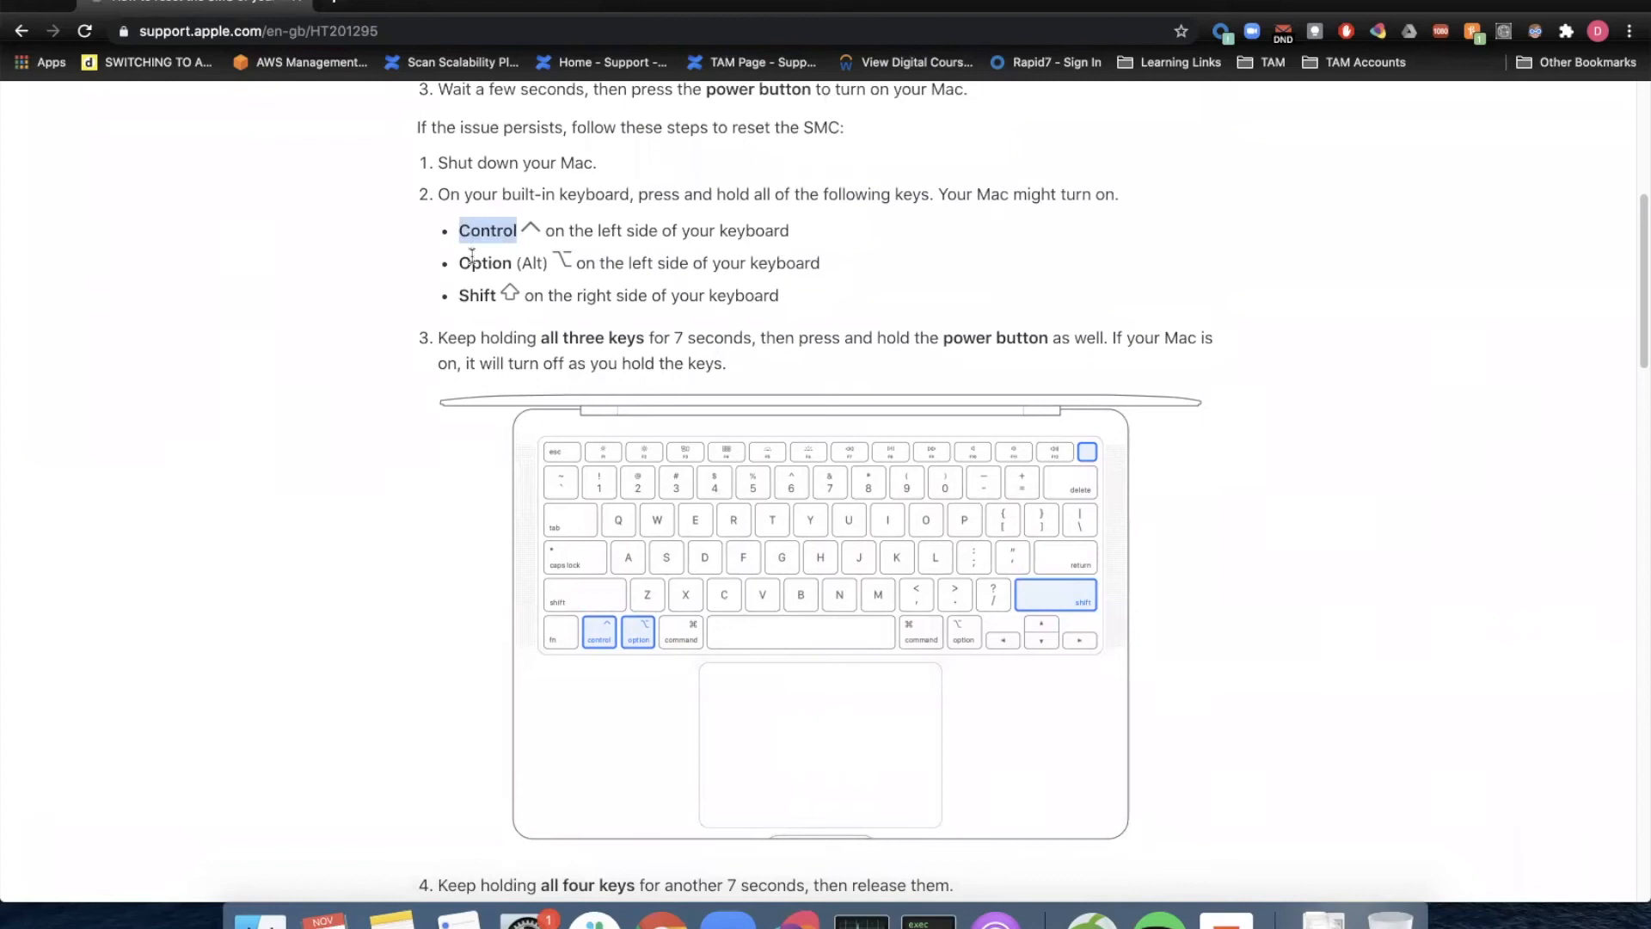
{"action": "double_click", "coordinate": [477, 295]}
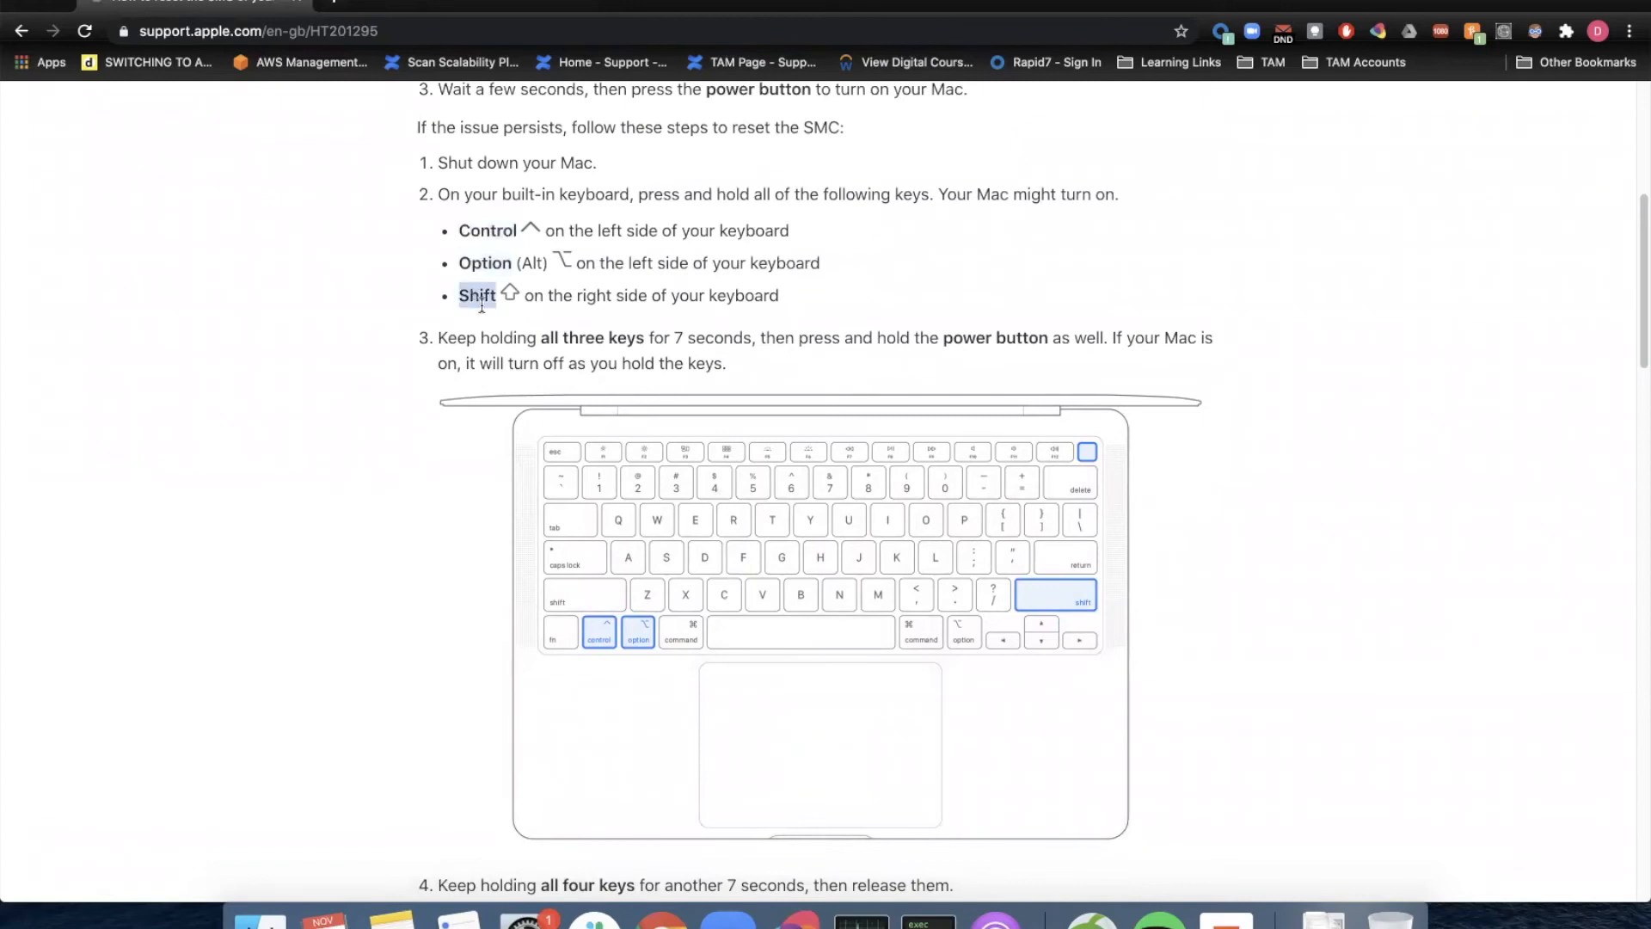
{"action": "mouse_move", "coordinate": [774, 576]}
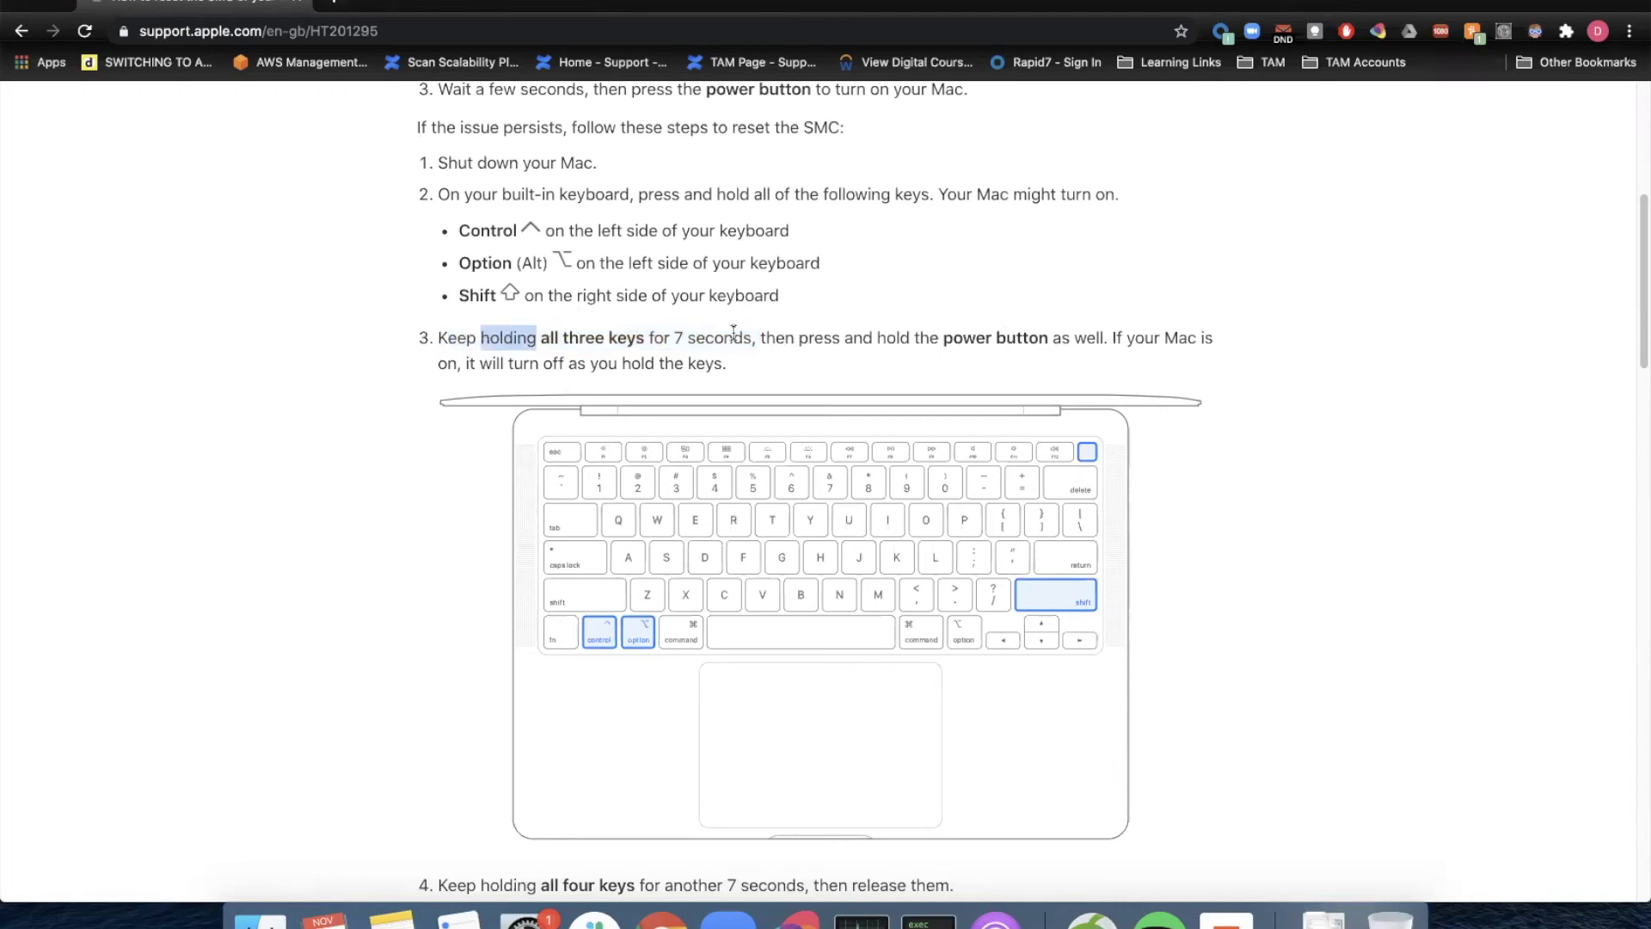
{"action": "mouse_move", "coordinate": [888, 365]}
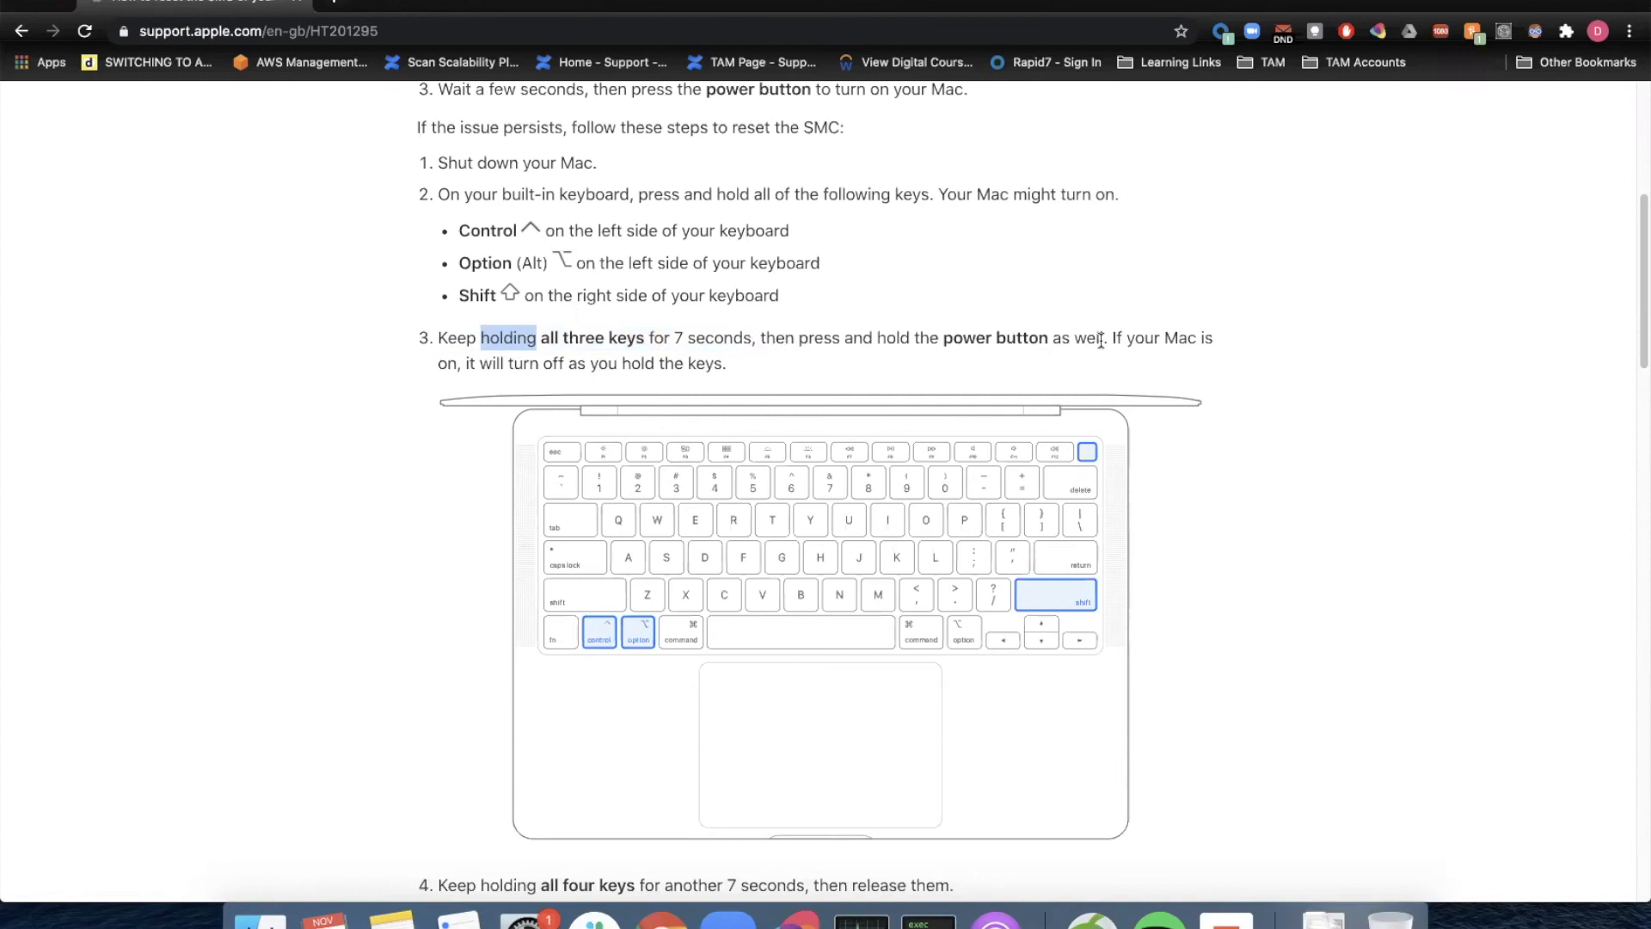
{"action": "left_click_drag", "start_coordinate": [439, 337], "coordinate": [726, 363]}
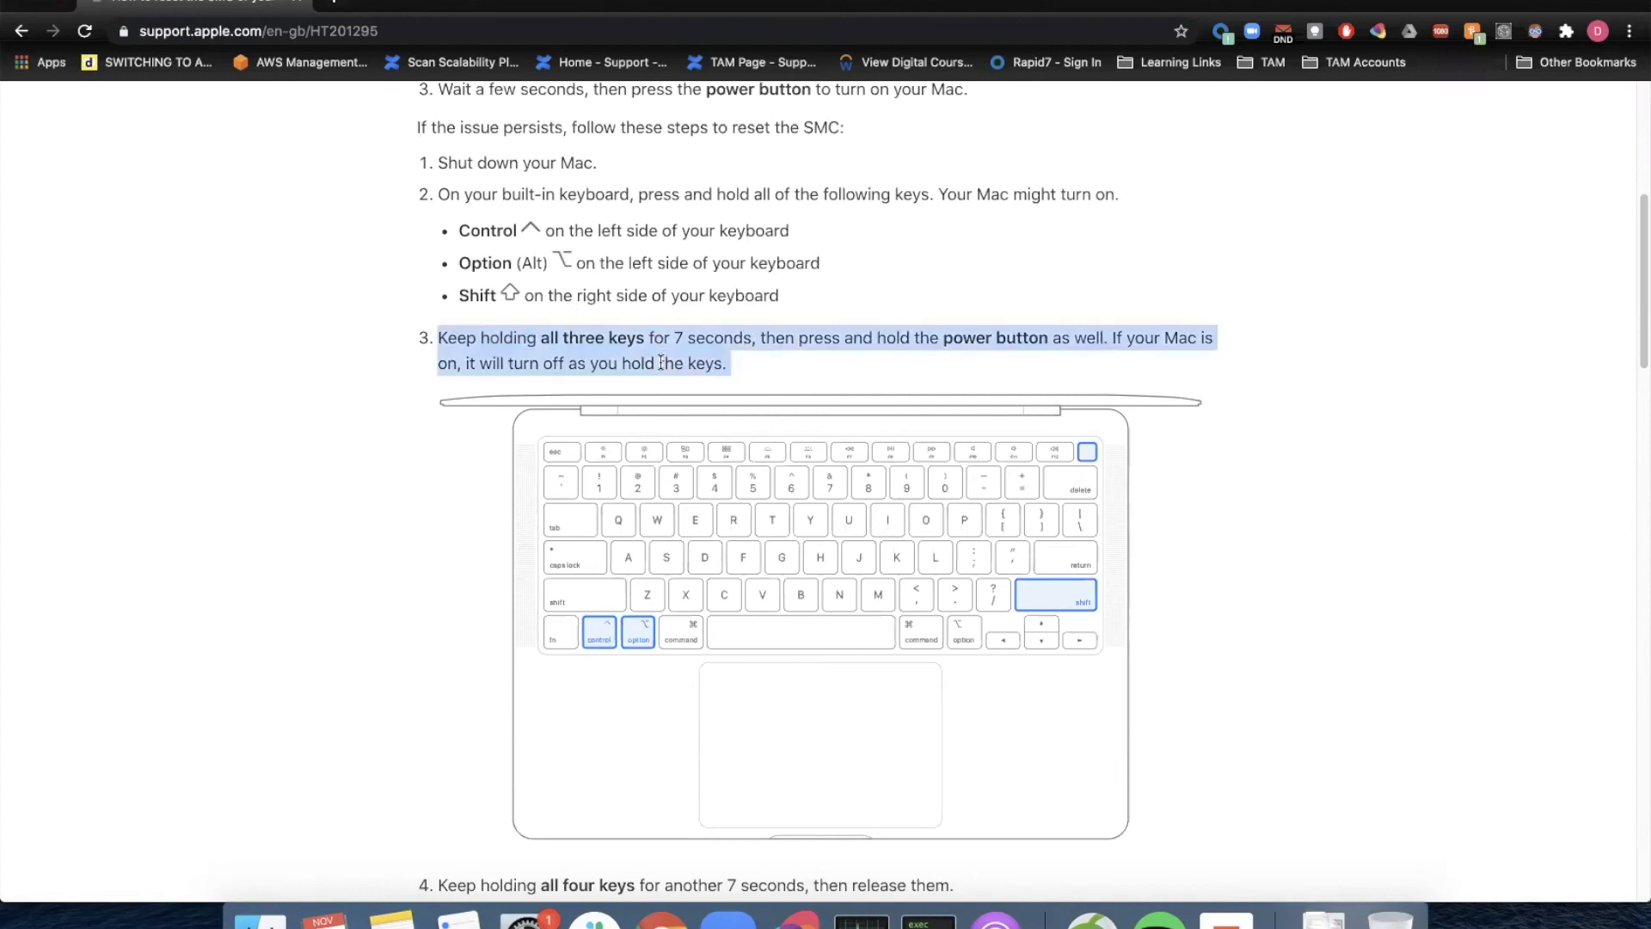
{"action": "scroll", "scroll_direction": "down", "scroll_amount": 3}
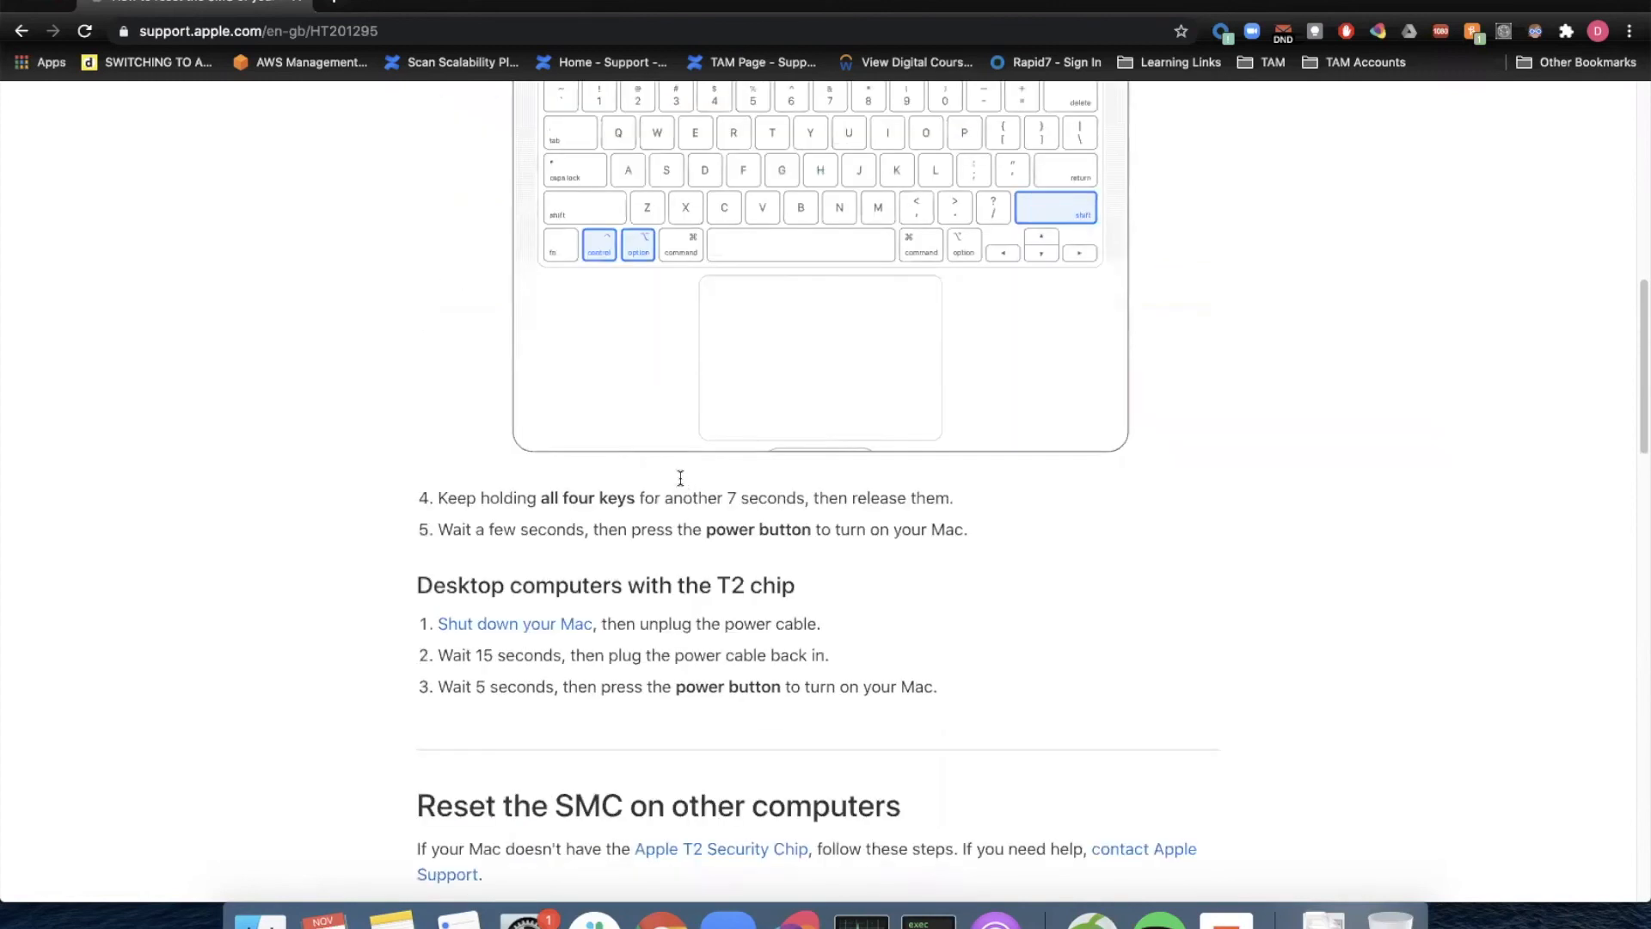